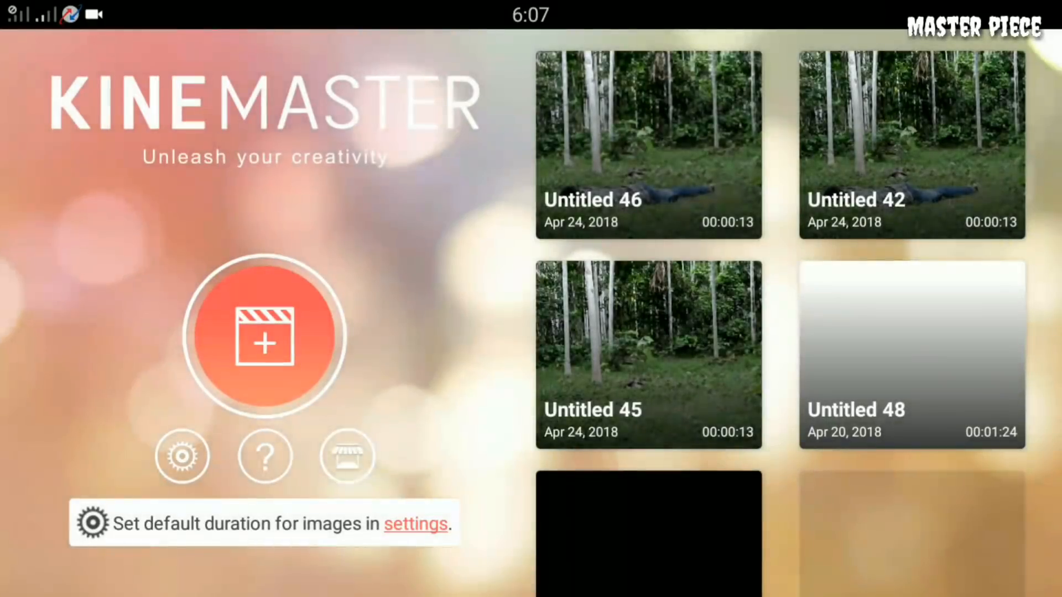
# Step: Create a new empty project from the home screen
pyautogui.click(264, 338)
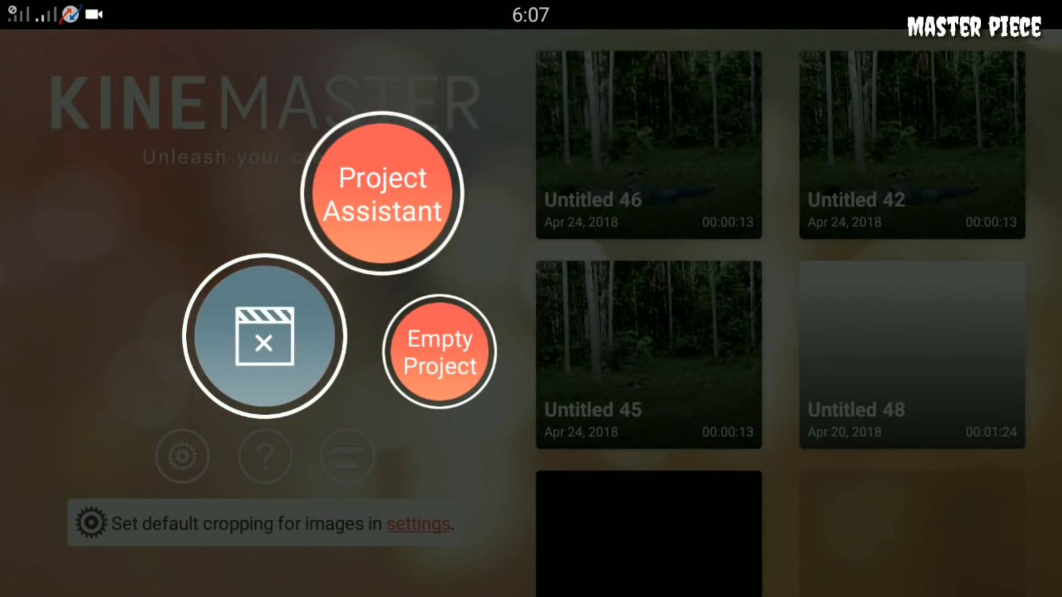
pyautogui.click(439, 351)
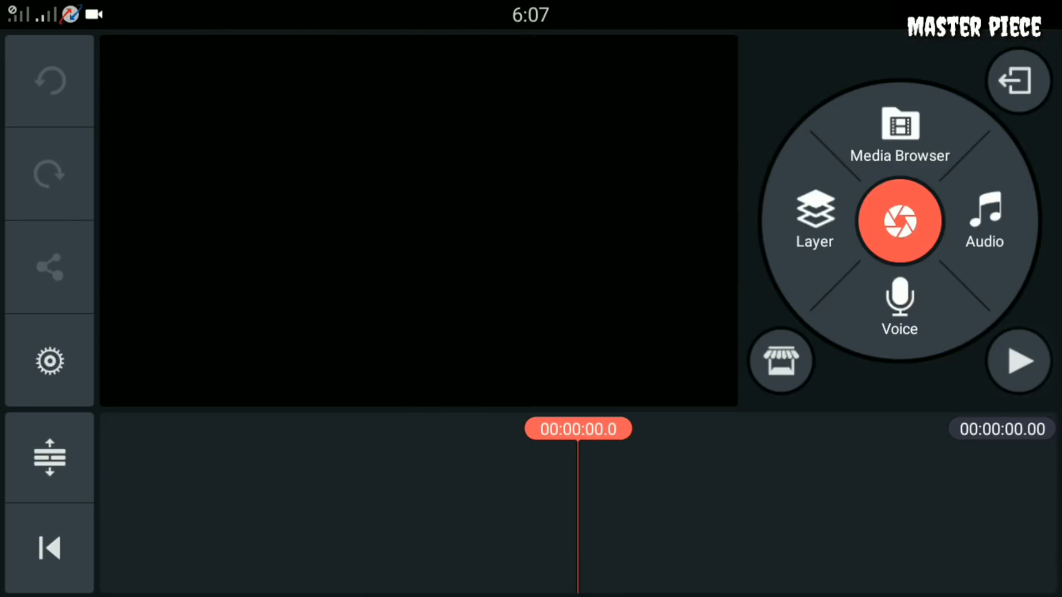
# Step: Add the 13-second forest clip of the man lying in grass from the Canon EOS 200D folder
pyautogui.click(899, 129)
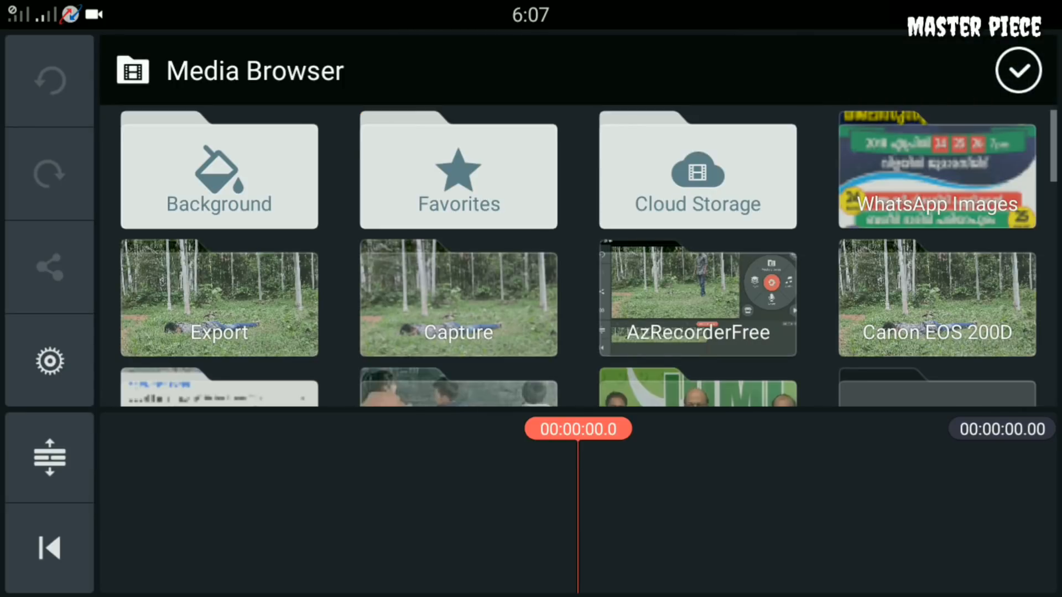
pyautogui.click(936, 298)
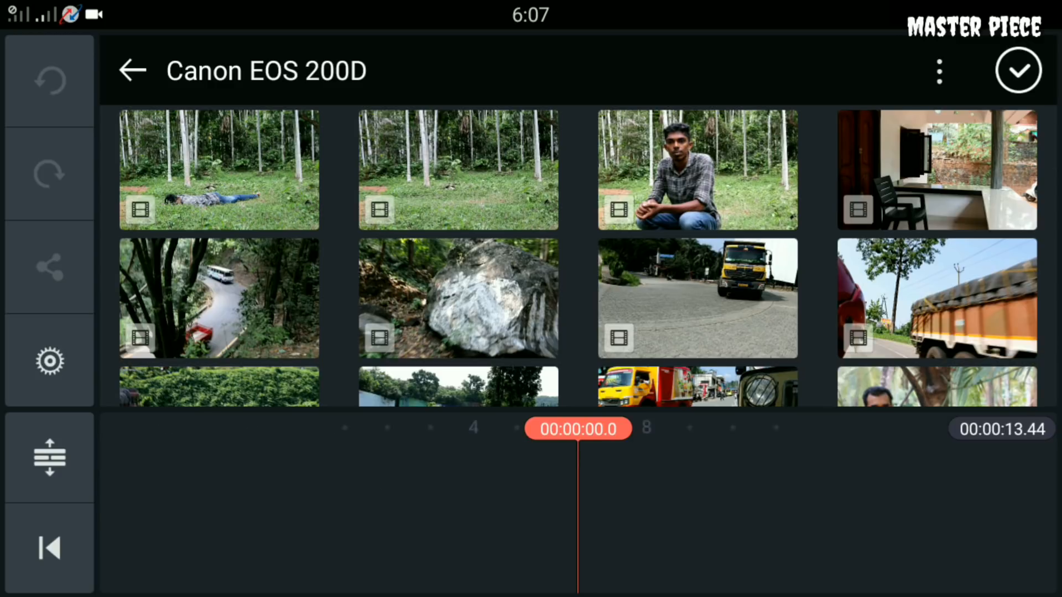
pyautogui.click(1019, 69)
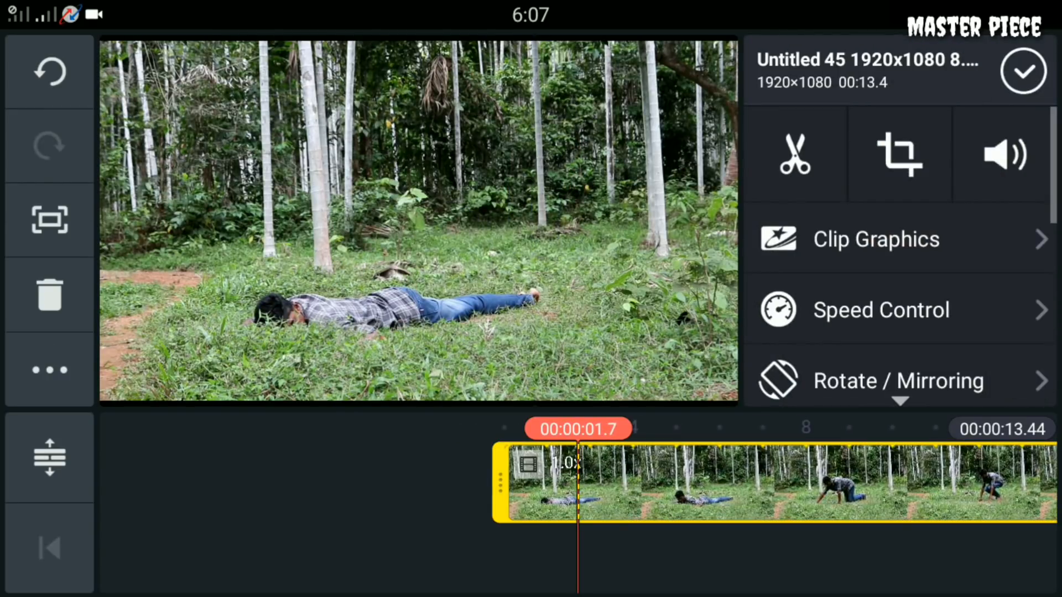
# Step: Trim the forest clip to the right of the playhead, keeping its first 1.7 seconds
pyautogui.click(794, 153)
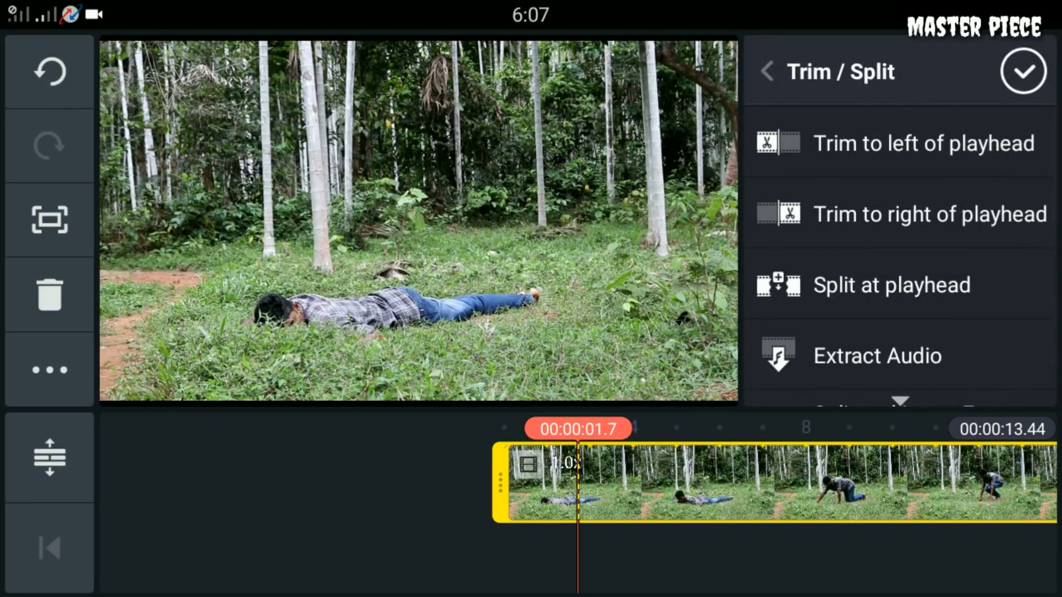
pyautogui.click(891, 284)
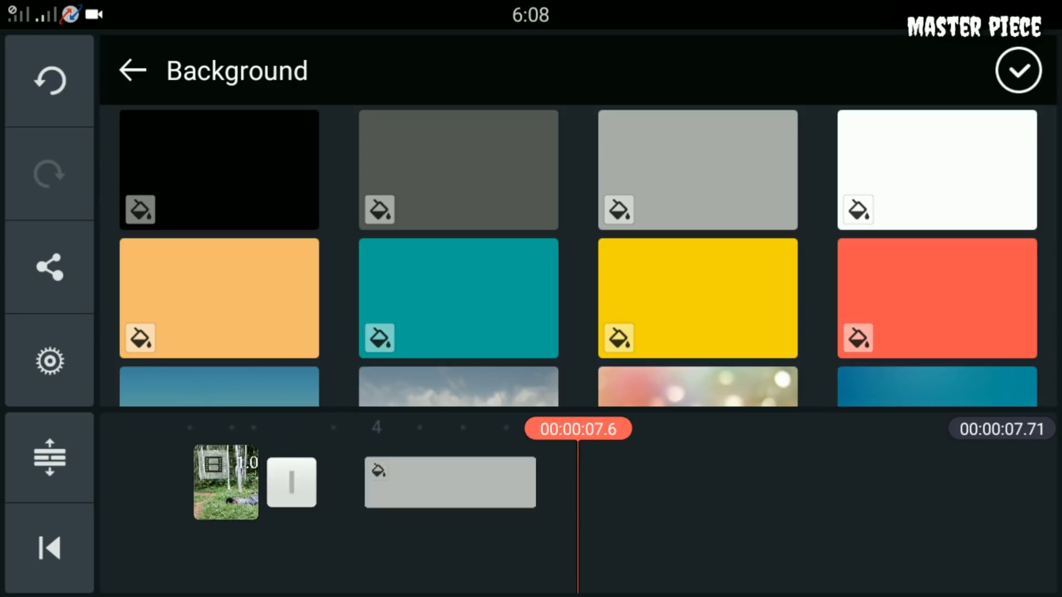
# Step: Add a white background clip, then select the trimmed clip for frame capture
pyautogui.click(1018, 70)
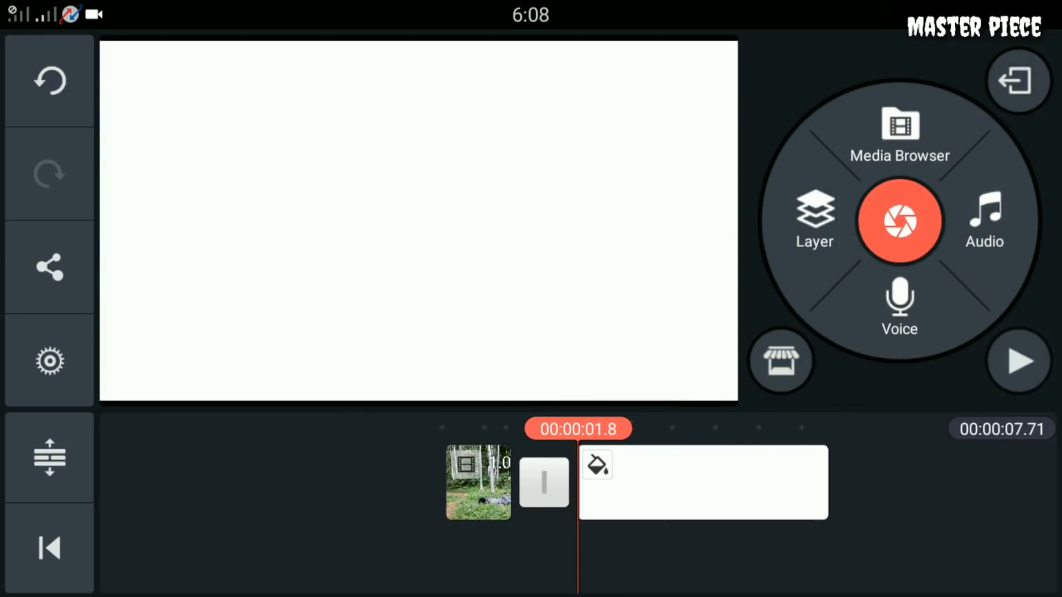
pyautogui.click(477, 481)
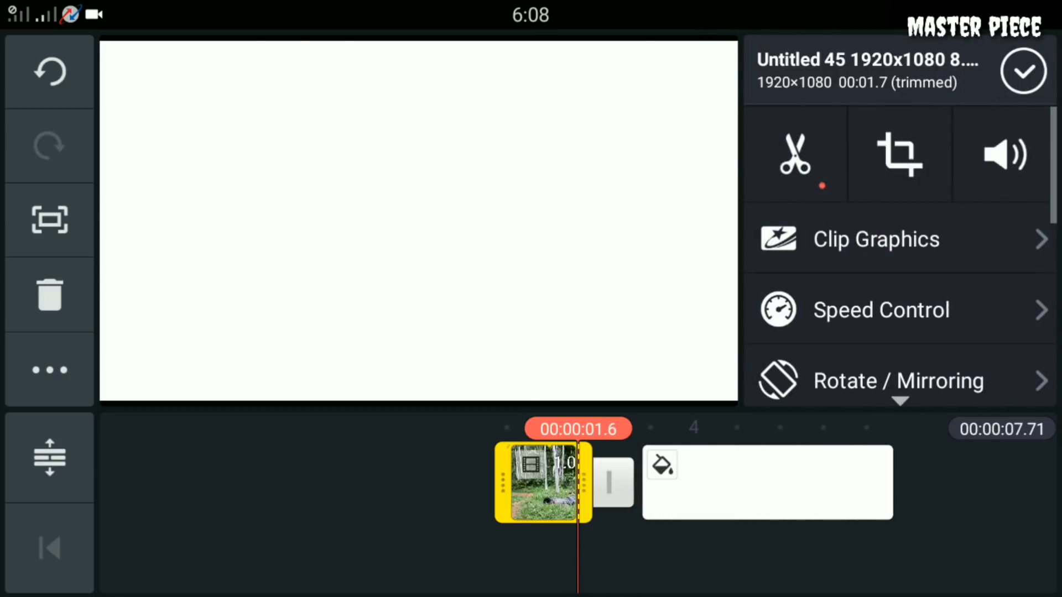
pyautogui.click(49, 219)
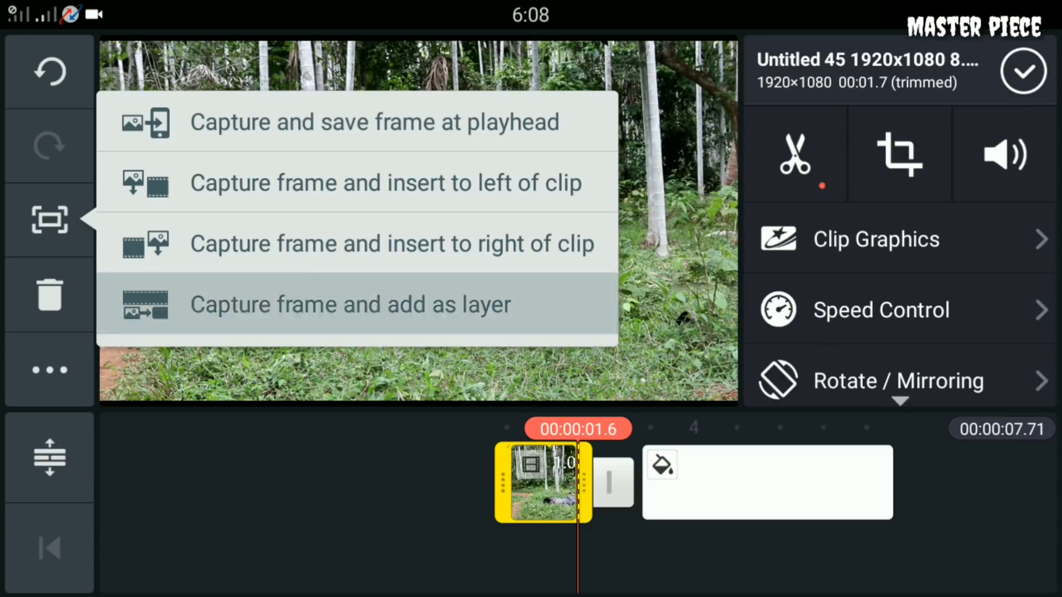
# Step: Capture the current frame as a layer and set it to the full-screen Split Screen layout
pyautogui.click(350, 304)
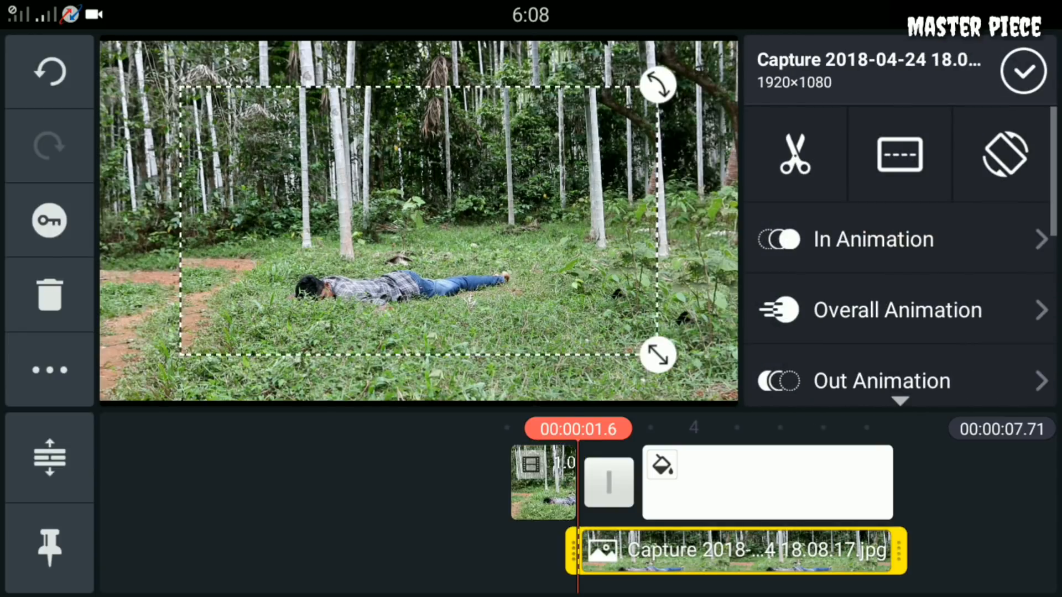
pyautogui.click(899, 153)
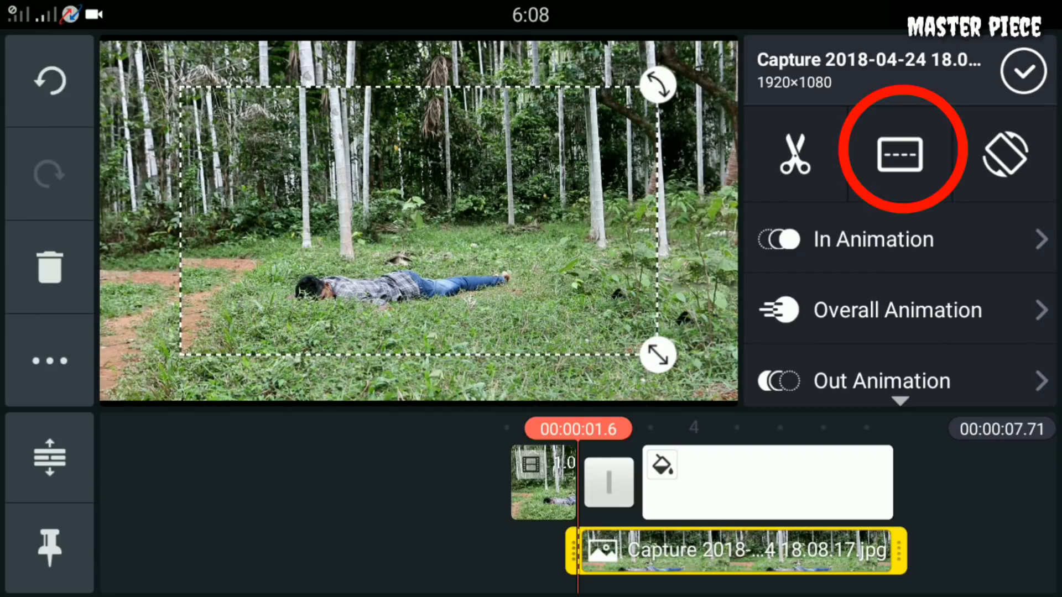
pyautogui.click(898, 153)
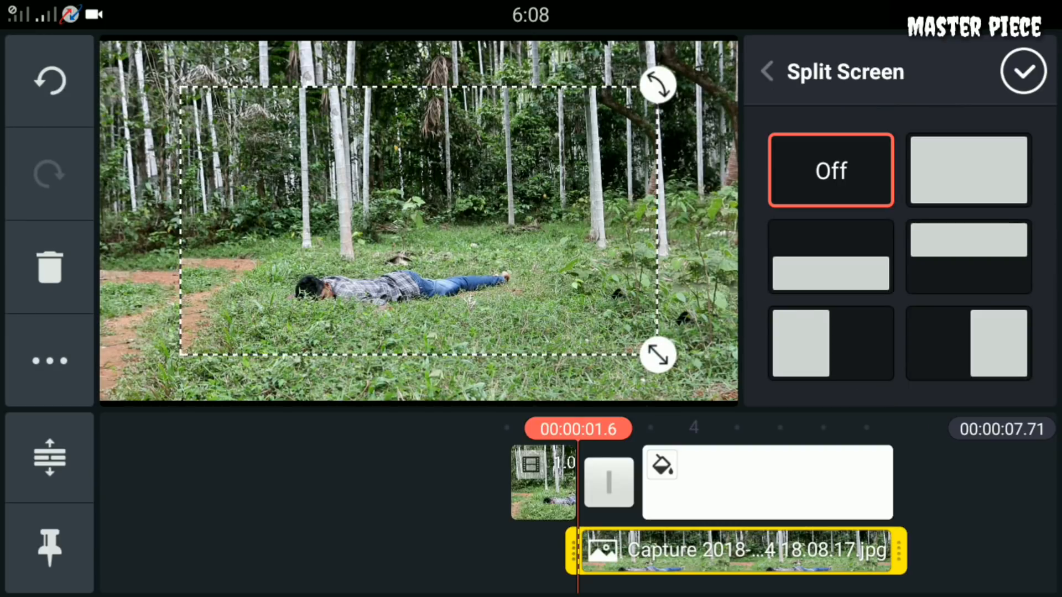
pyautogui.click(966, 169)
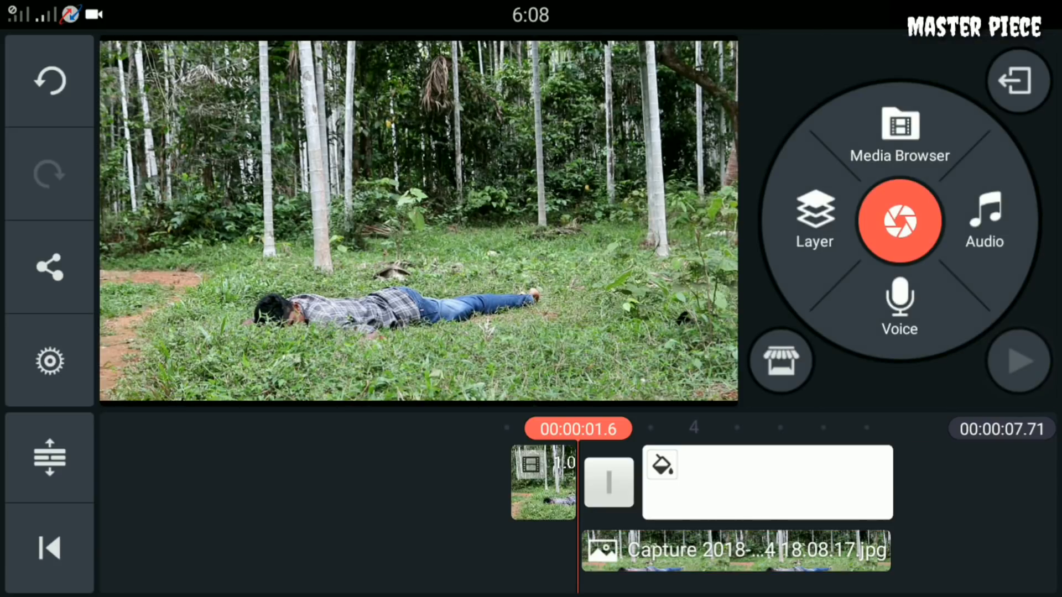
# Step: Rewind to the project start and bring up the media library for a new layer
pyautogui.click(736, 550)
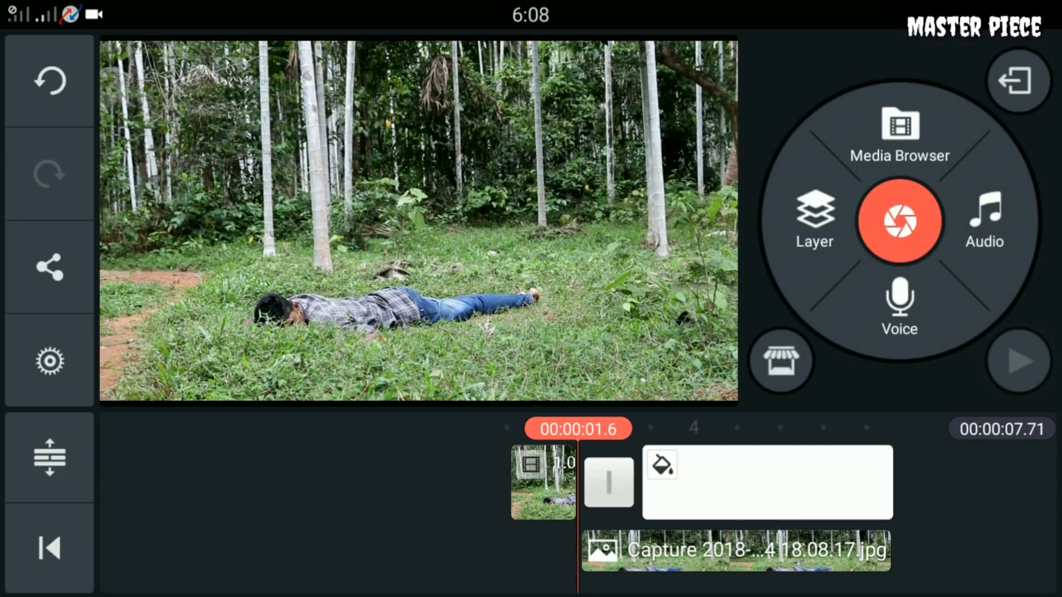
pyautogui.click(49, 548)
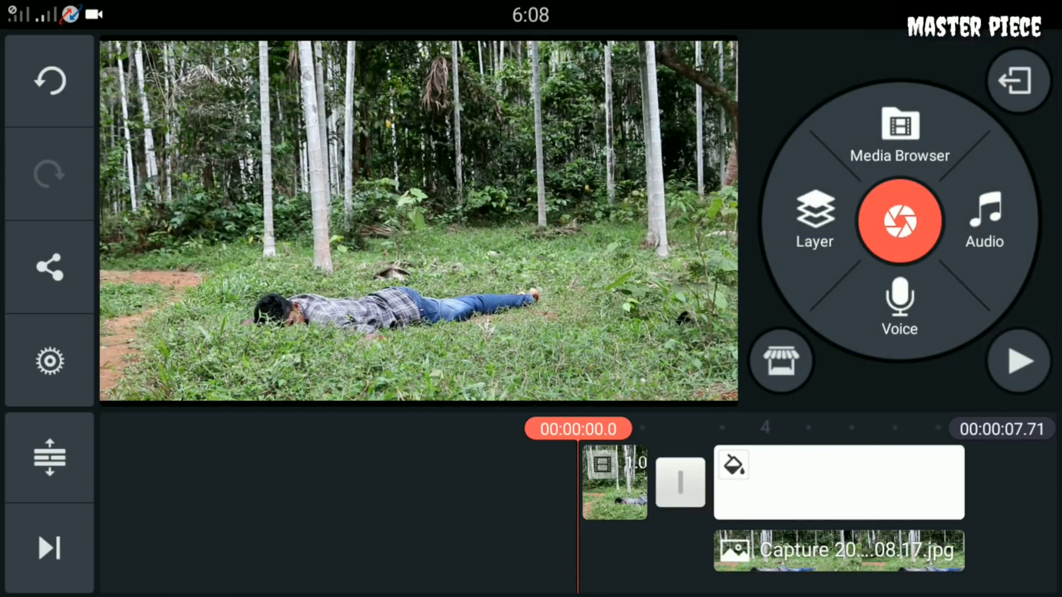
pyautogui.click(815, 220)
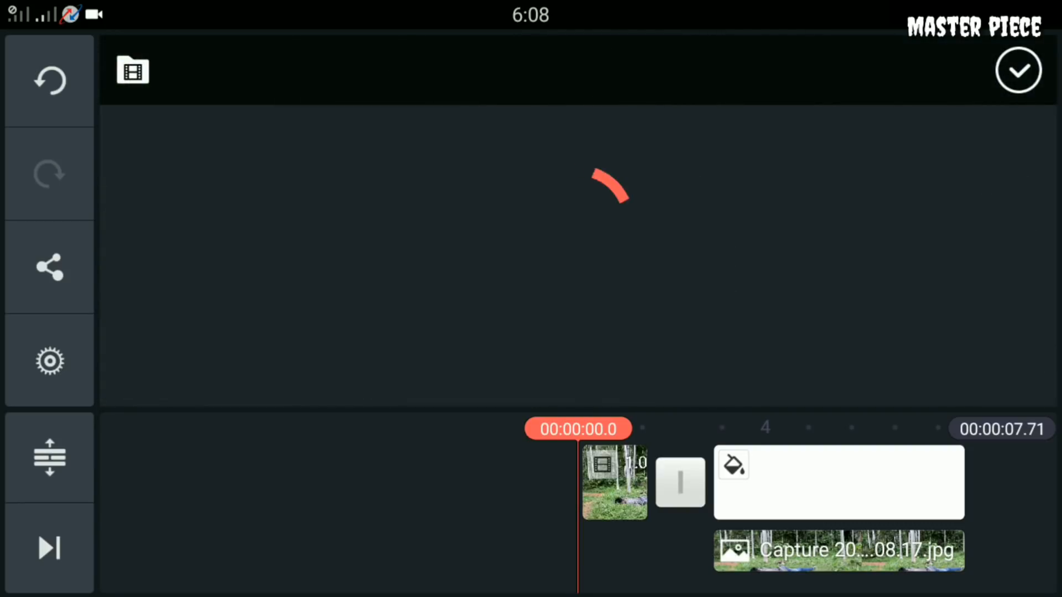
# Step: Add the Untitled 45 forest clip as a full-screen layer above the captured still
pyautogui.click(132, 70)
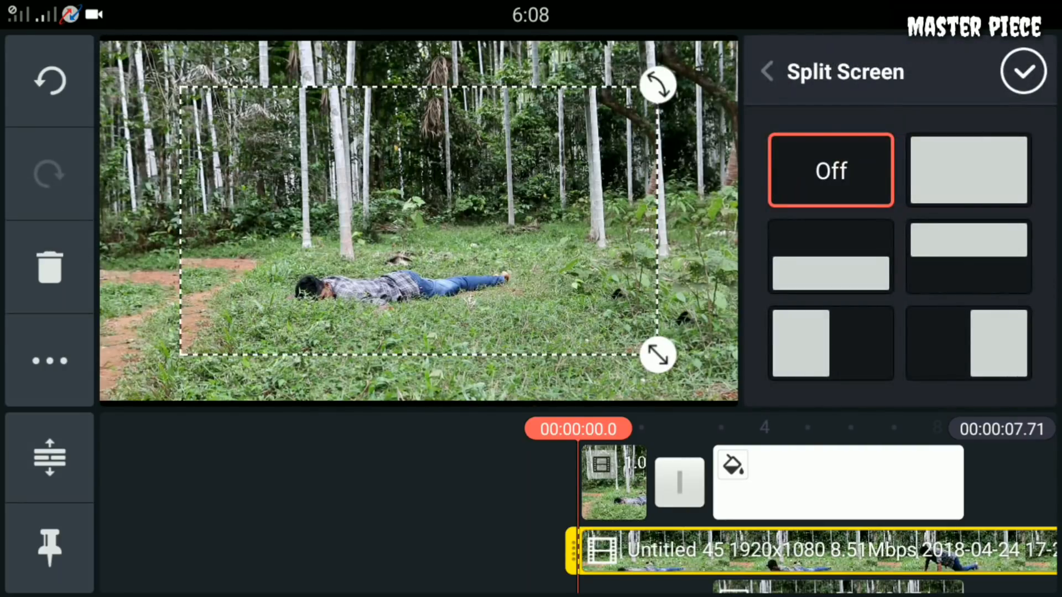
pyautogui.click(967, 170)
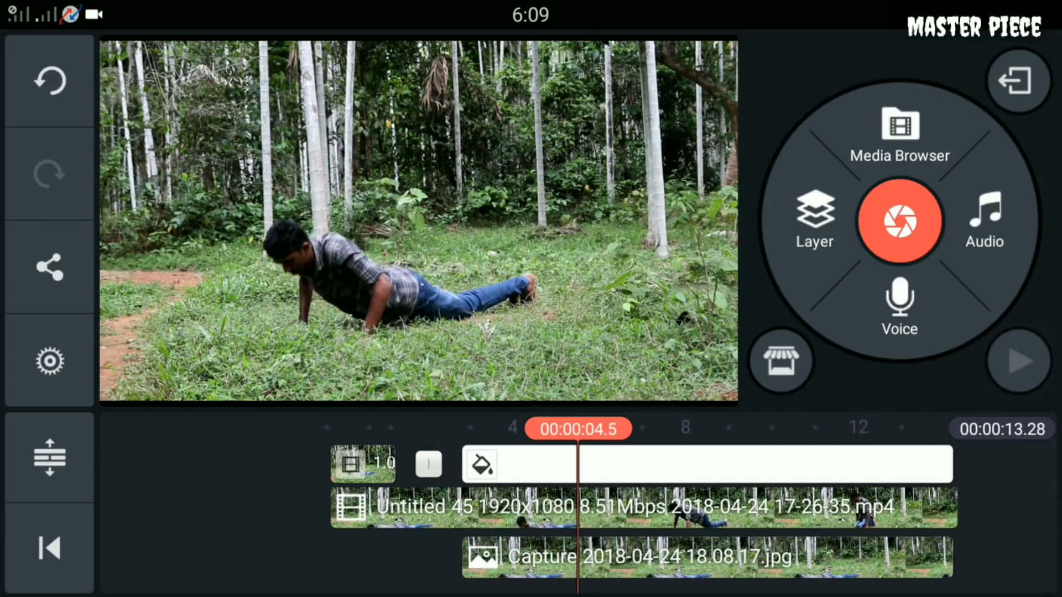
pyautogui.click(637, 512)
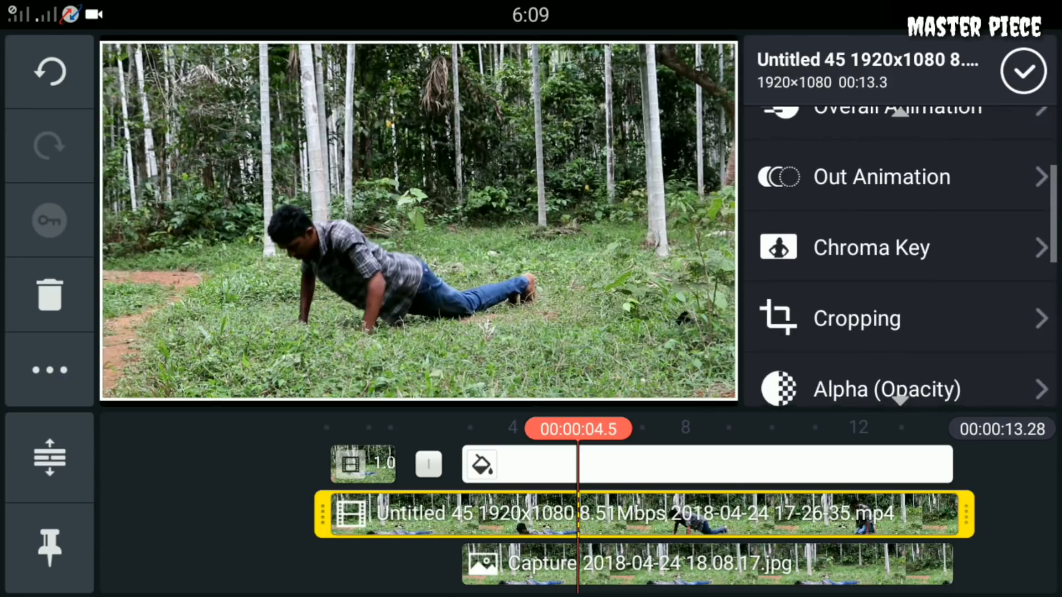
# Step: Set the overlaid clip's Alpha (Opacity) to 52% and confirm
pyautogui.click(884, 388)
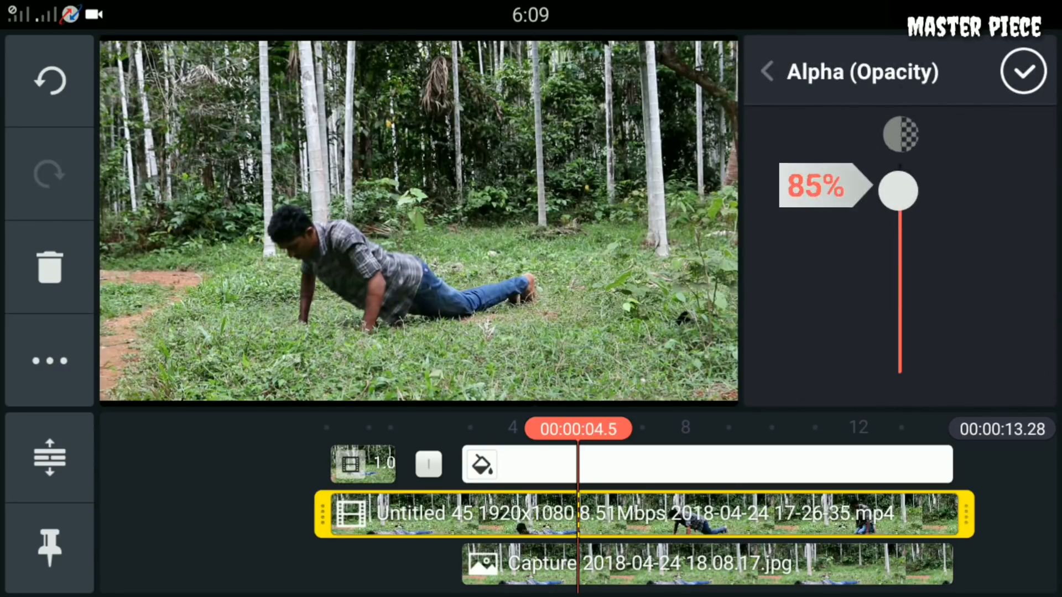
pyautogui.moveTo(897, 190); pyautogui.dragTo(898, 260)
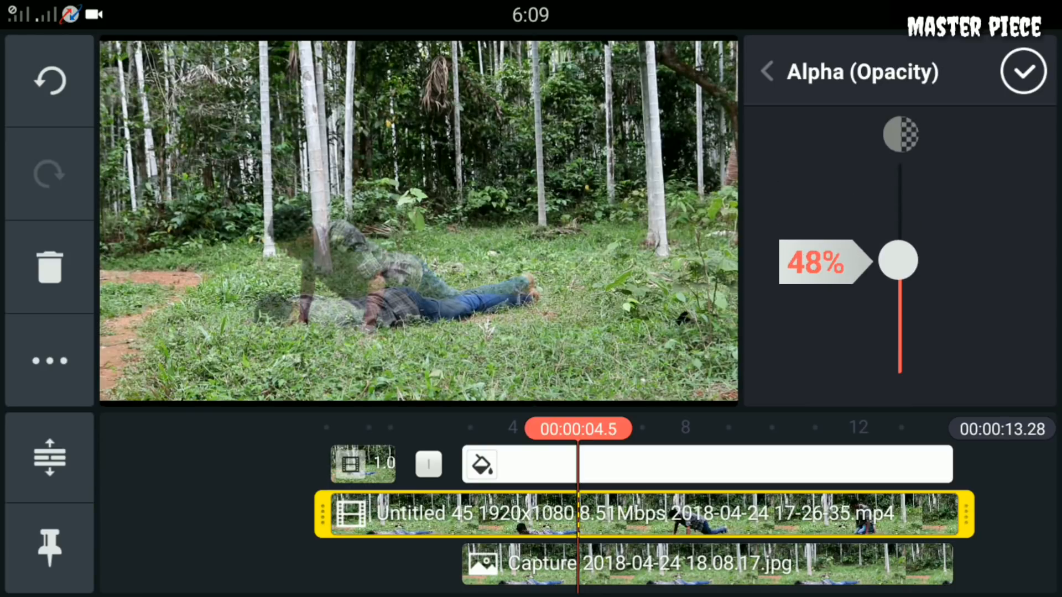
pyautogui.moveTo(897, 259); pyautogui.dragTo(897, 242)
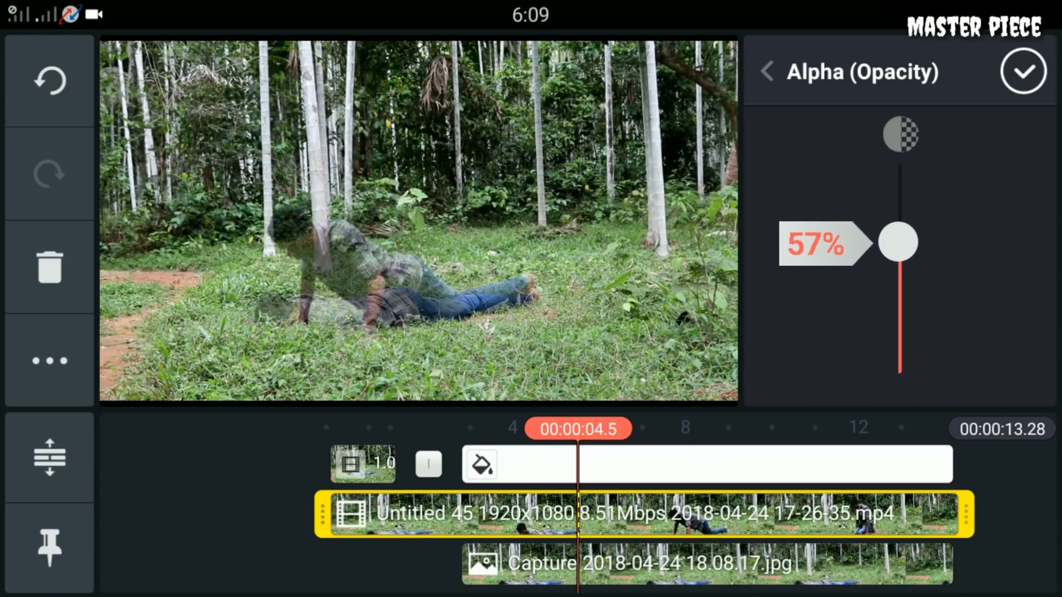
pyautogui.moveTo(897, 242); pyautogui.dragTo(897, 249)
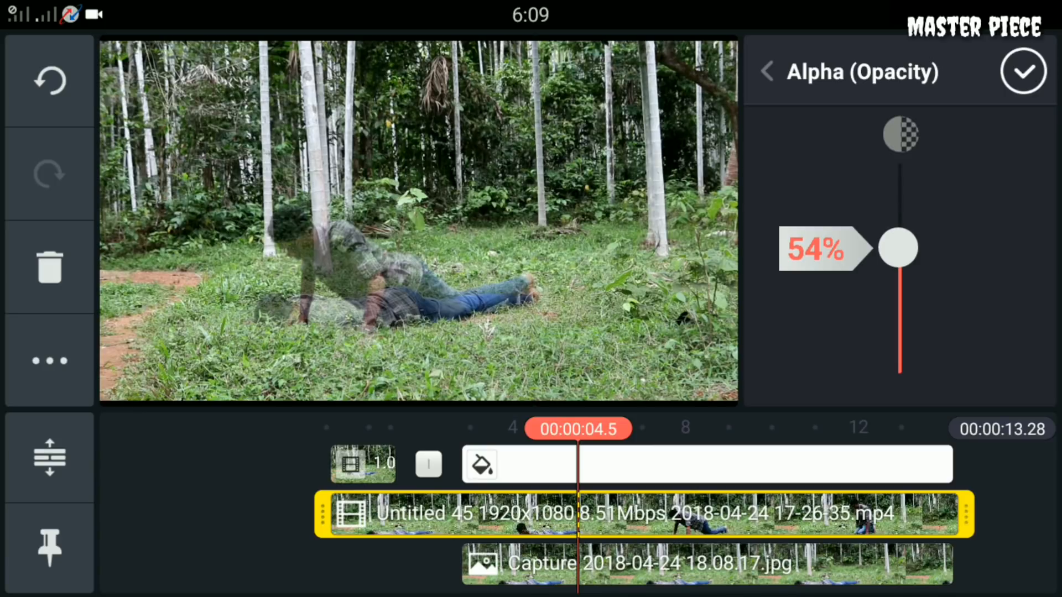
pyautogui.moveTo(896, 247); pyautogui.dragTo(897, 252)
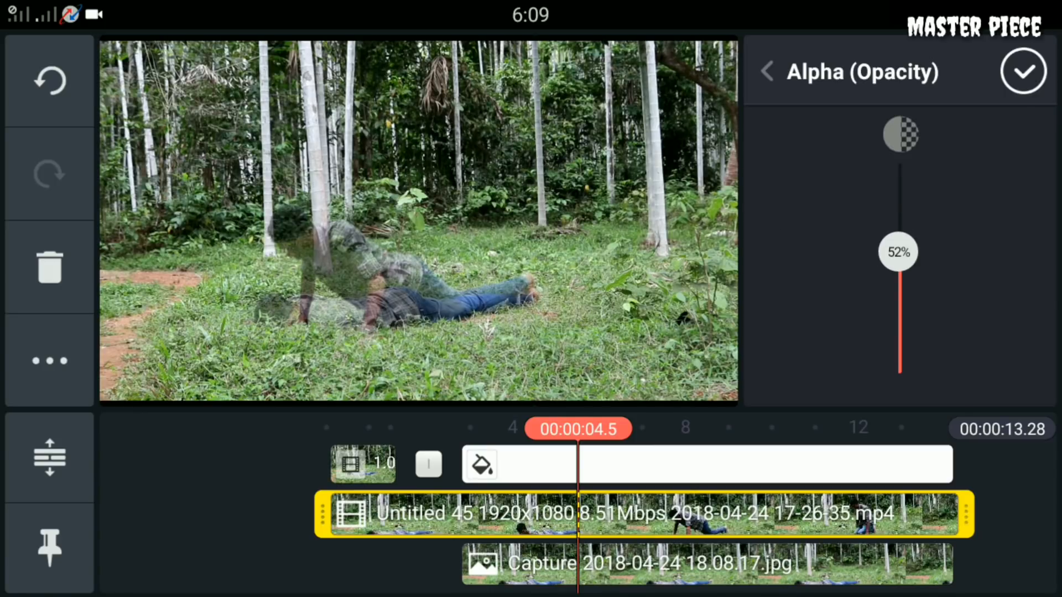
pyautogui.click(1022, 72)
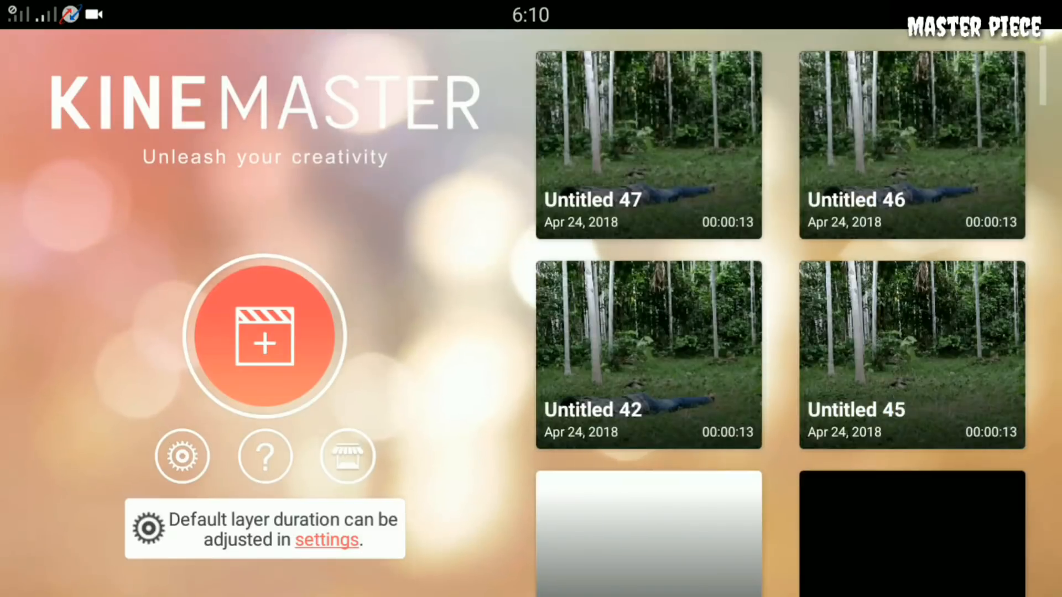
# Step: Save the Untitled 47 project's video to the gallery at Full HD
pyautogui.click(647, 146)
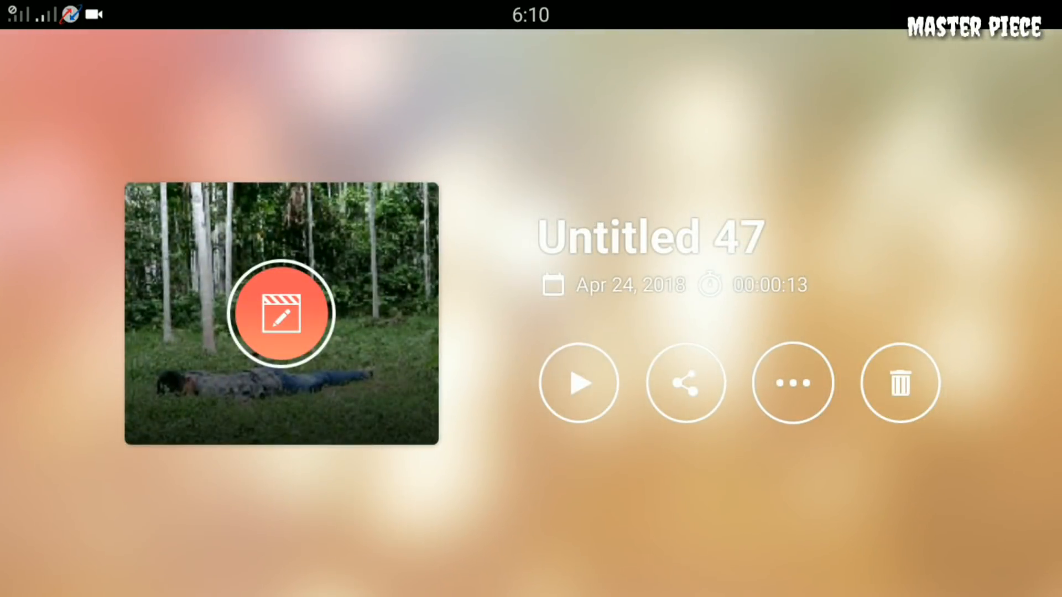
pyautogui.click(684, 382)
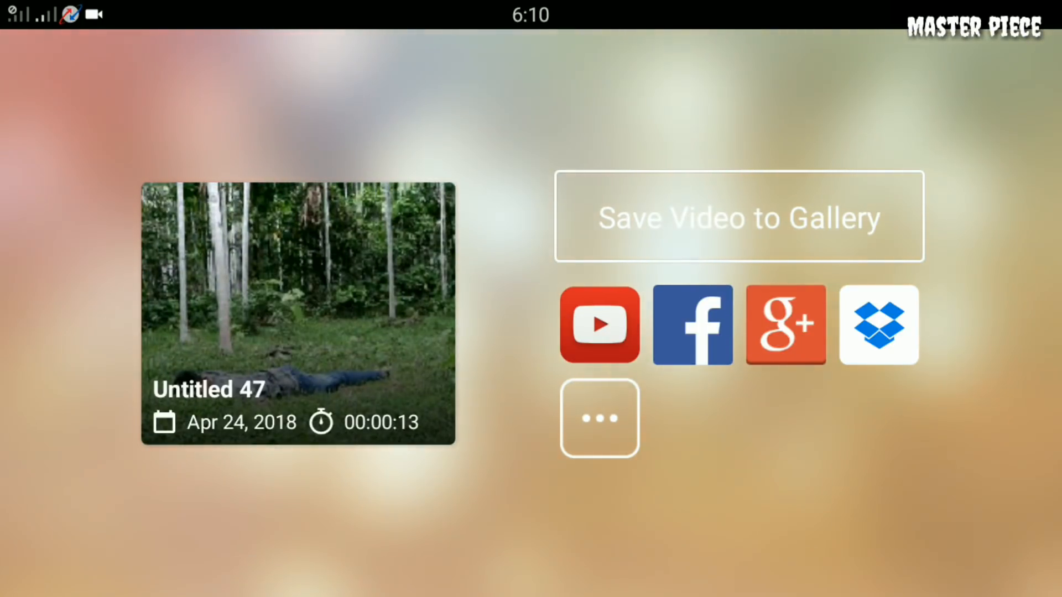
pyautogui.click(738, 217)
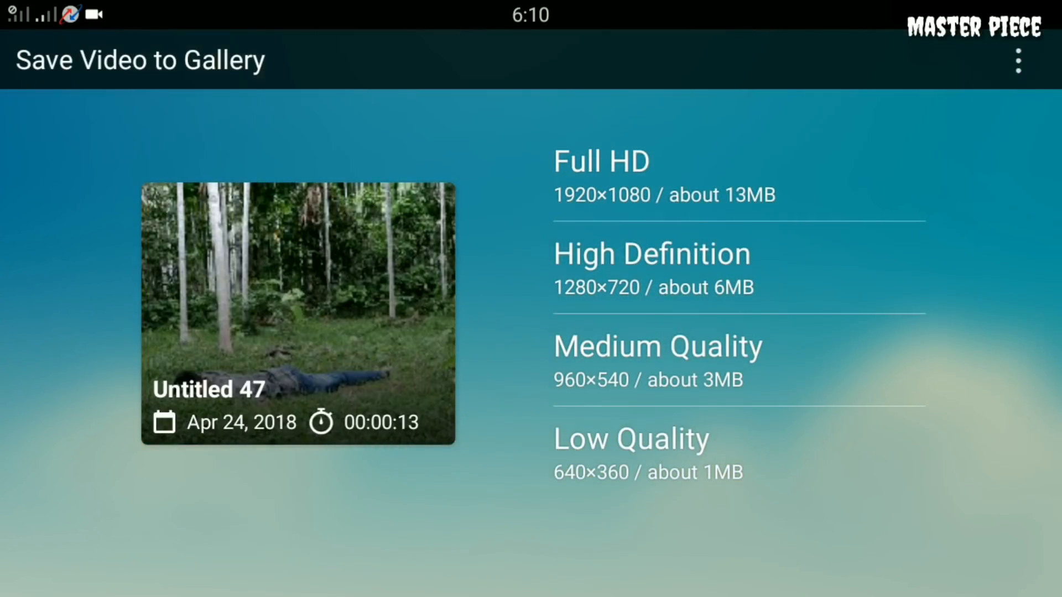
pyautogui.click(600, 162)
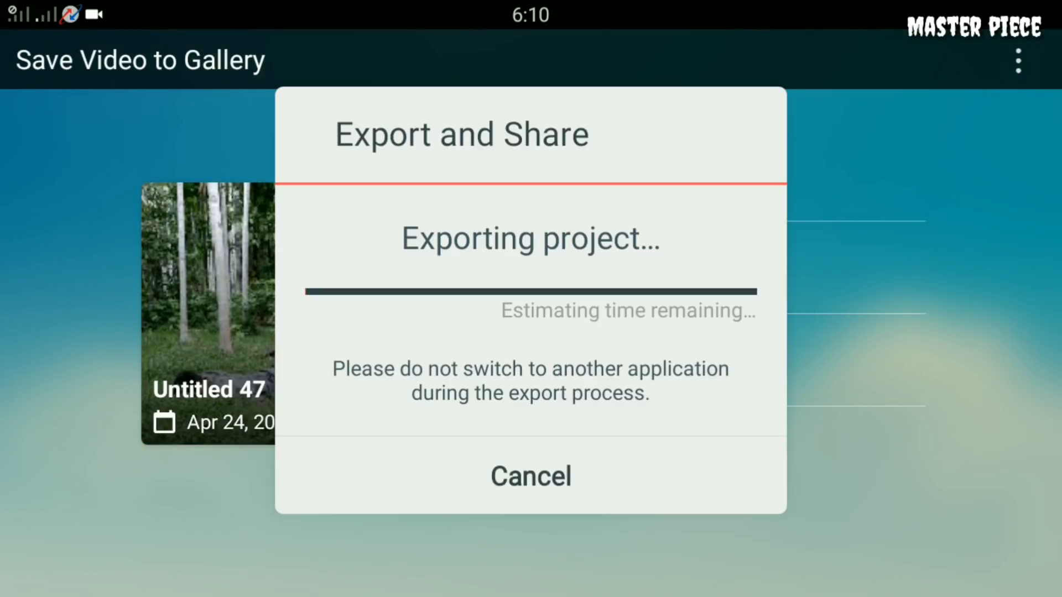